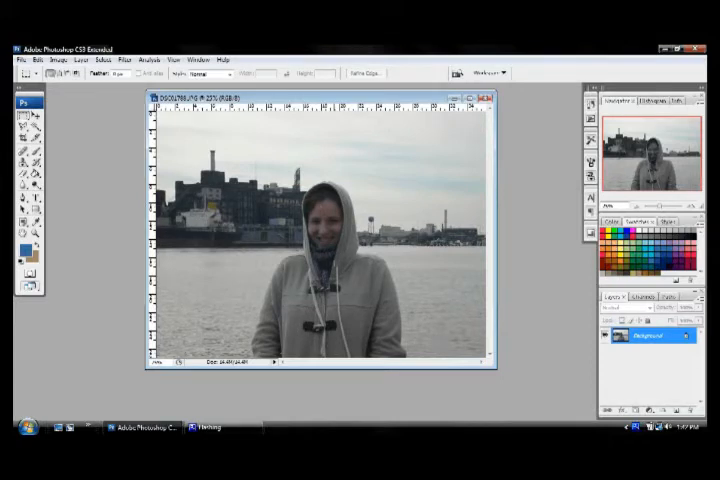
{"action": "mouse_move", "coordinate": [275, 96]}
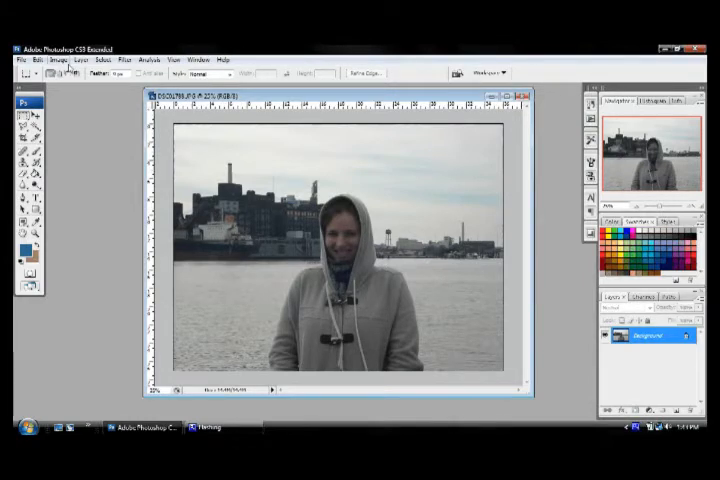
Shrink the harbor portrait in Image Size from 14.4M to about 12.4M
{"action": "left_click", "coordinate": [56, 59]}
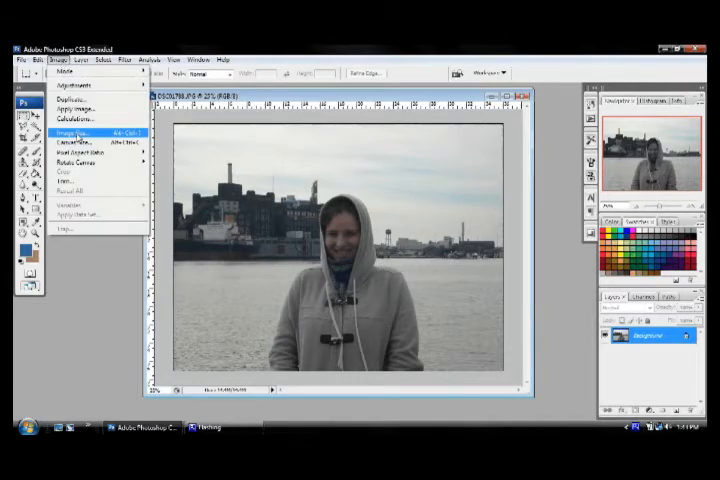
{"action": "left_click", "coordinate": [71, 131]}
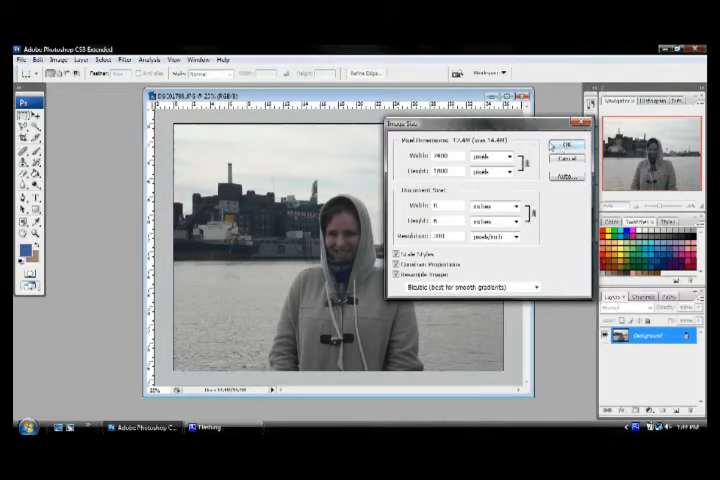
{"action": "left_click", "coordinate": [561, 146]}
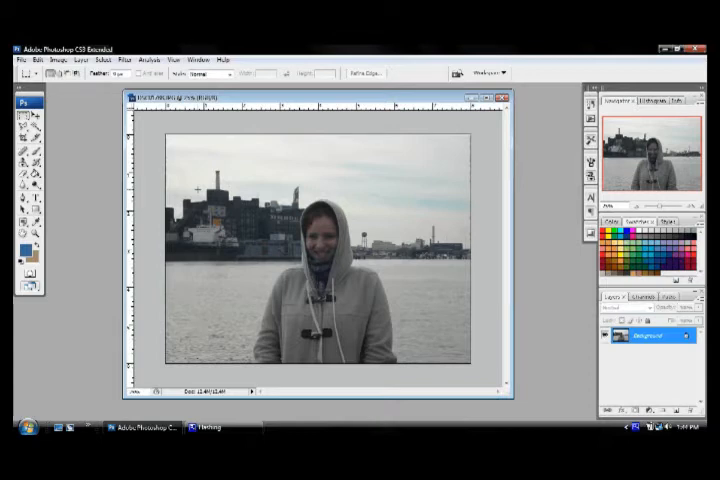
Open the Image menu to reach the Adjustments submenu
{"action": "left_click", "coordinate": [55, 59]}
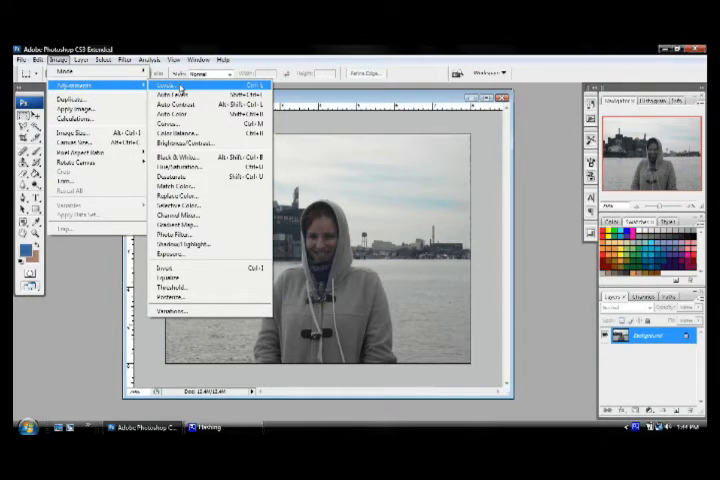
{"action": "mouse_move", "coordinate": [180, 123]}
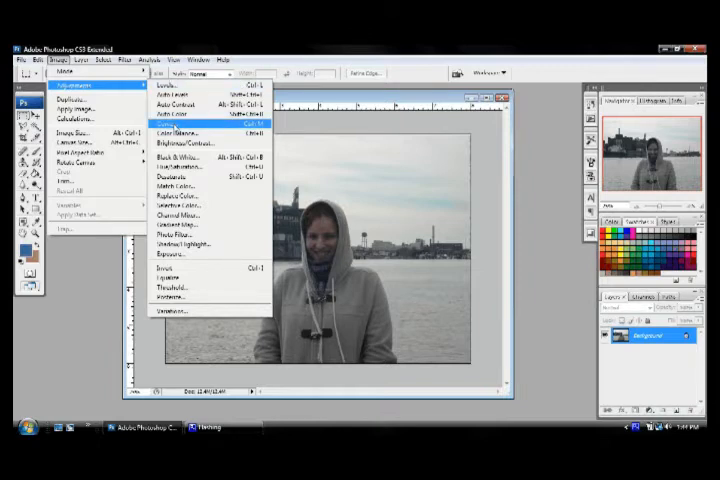
{"action": "mouse_move", "coordinate": [185, 143]}
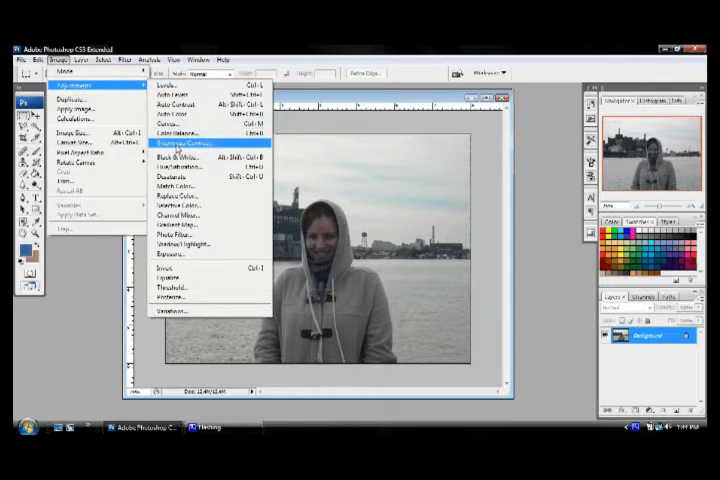
{"action": "mouse_move", "coordinate": [195, 167]}
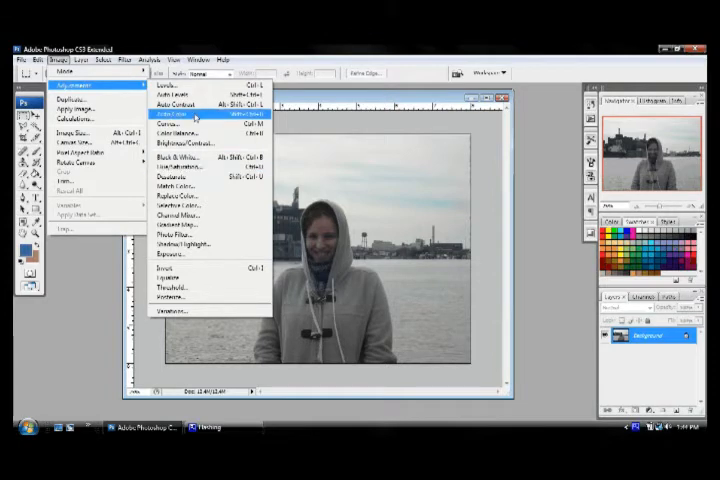
{"action": "mouse_move", "coordinate": [195, 95]}
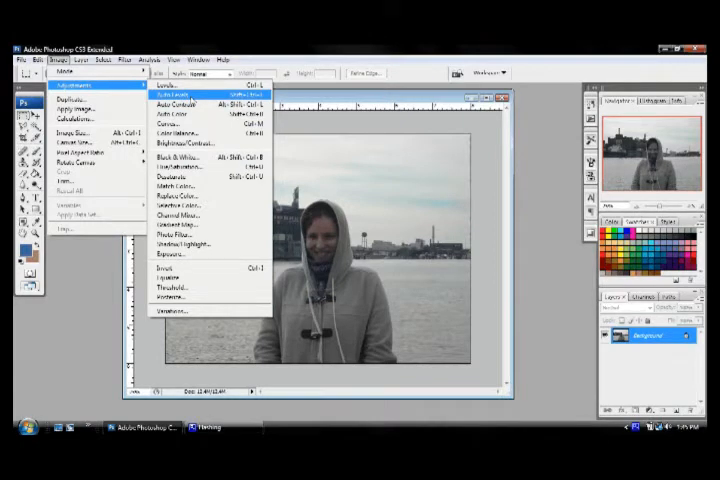
{"action": "mouse_move", "coordinate": [195, 115]}
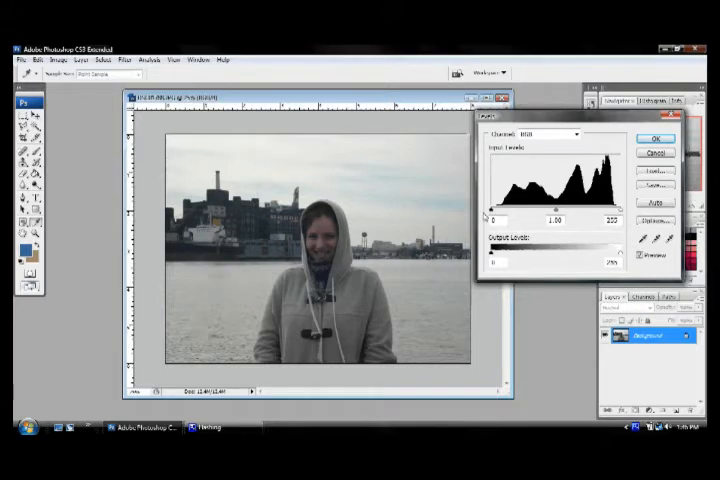
Drag the Levels shadow input slider slightly right to deepen the shadows
{"action": "left_click_drag", "start_coordinate": [489, 214], "coordinate": [492, 214]}
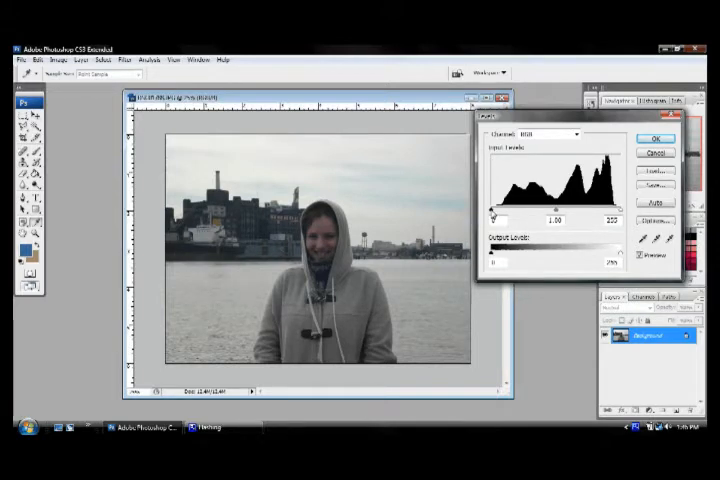
{"action": "left_click_drag", "start_coordinate": [492, 209], "coordinate": [503, 209]}
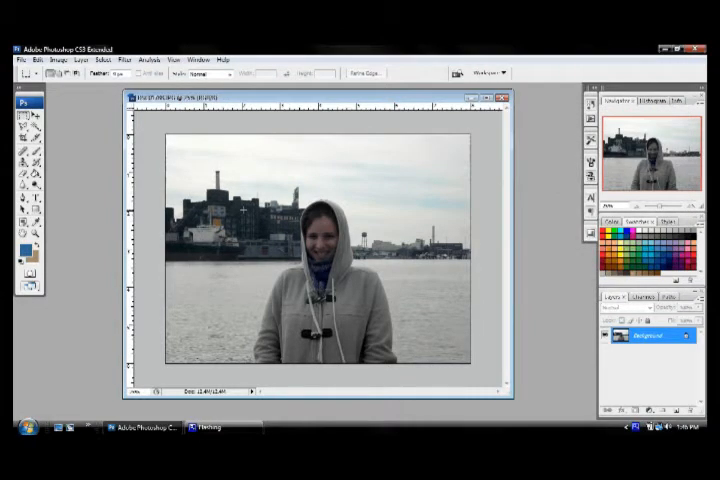
Shape an S-curve in Curves, lowering the shadow point and raising the highlight point
{"action": "left_click", "coordinate": [63, 58]}
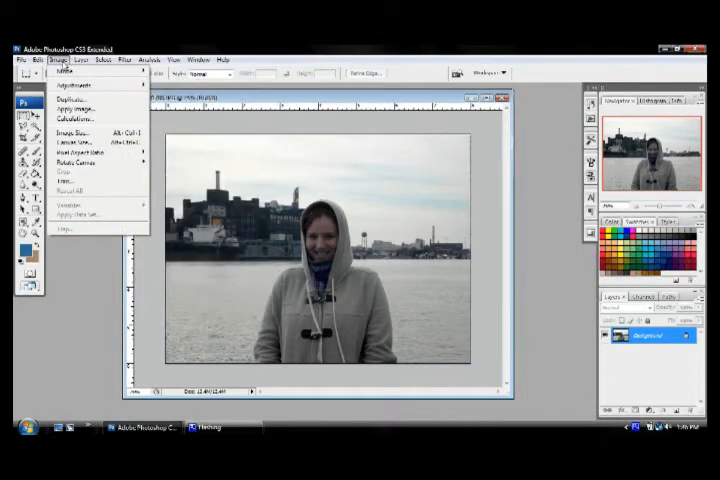
{"action": "left_click", "coordinate": [80, 85]}
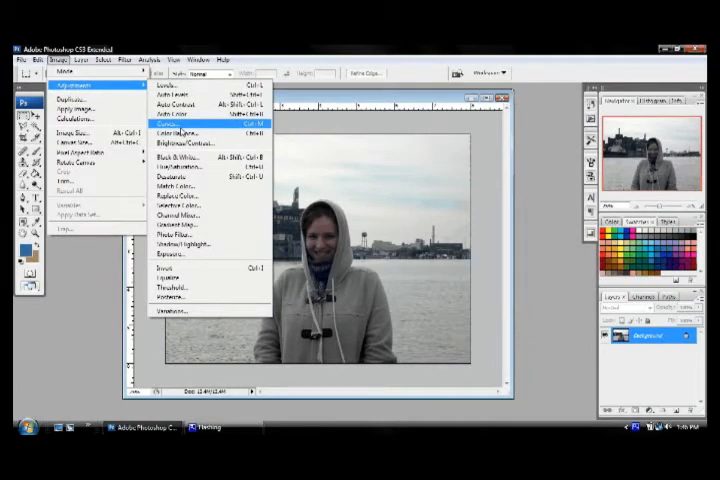
{"action": "left_click", "coordinate": [172, 122]}
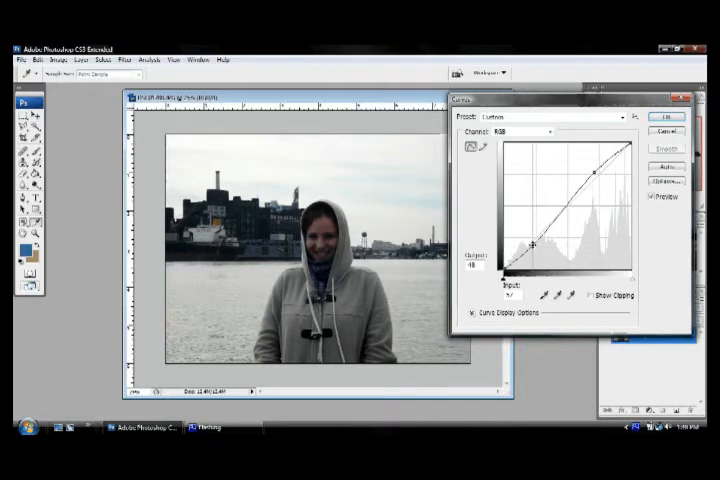
{"action": "left_click_drag", "start_coordinate": [535, 247], "coordinate": [535, 245]}
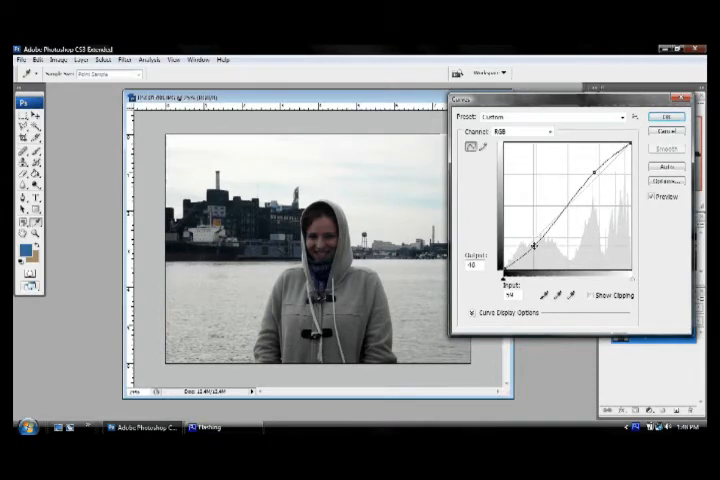
{"action": "left_click_drag", "start_coordinate": [538, 247], "coordinate": [540, 248]}
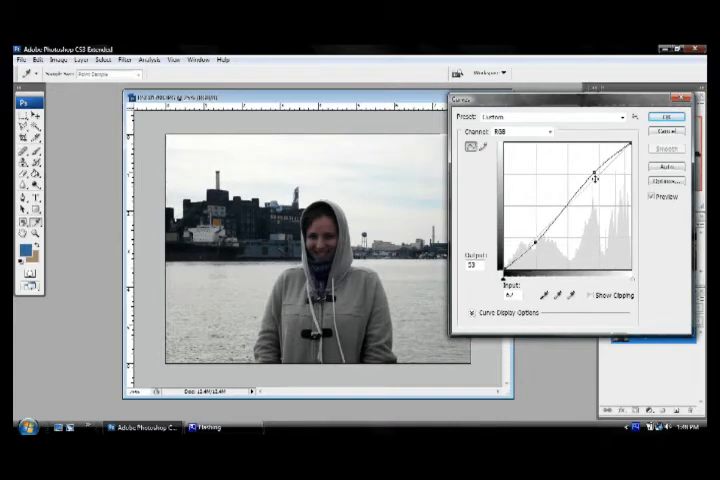
{"action": "left_click_drag", "start_coordinate": [595, 175], "coordinate": [595, 166]}
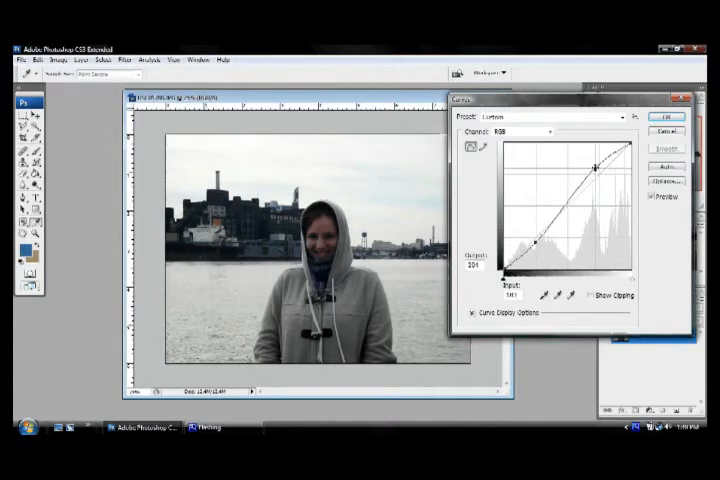
{"action": "left_click_drag", "start_coordinate": [595, 170], "coordinate": [597, 175]}
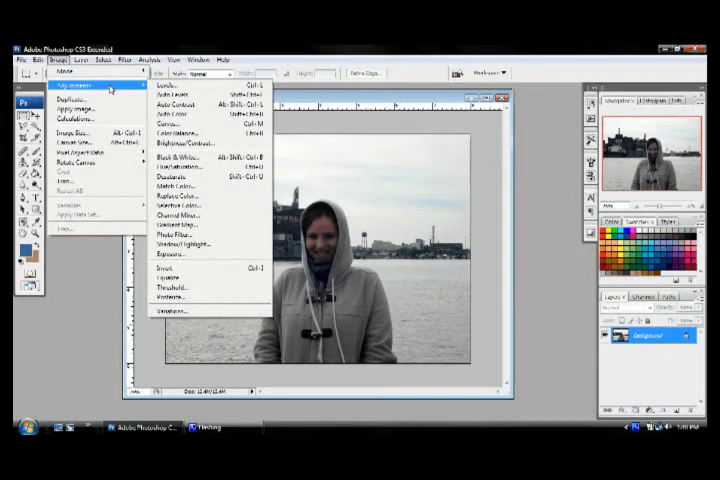
{"action": "mouse_move", "coordinate": [180, 133]}
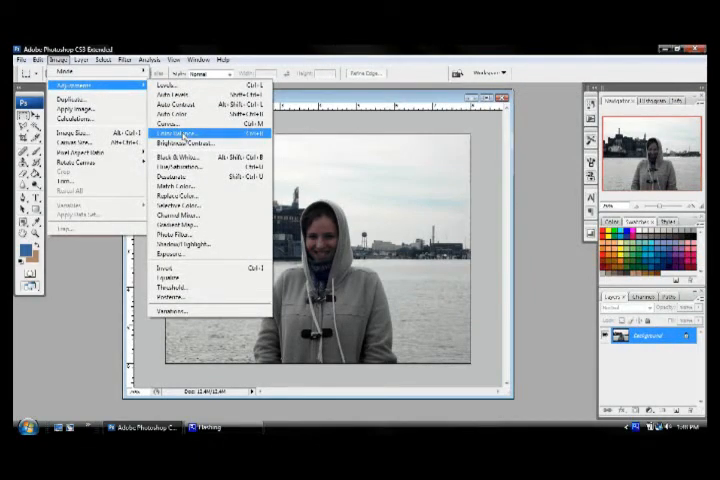
Tune Color Balance highlights toward red, green and yellow, adjust shadows, and apply
{"action": "left_click", "coordinate": [176, 132]}
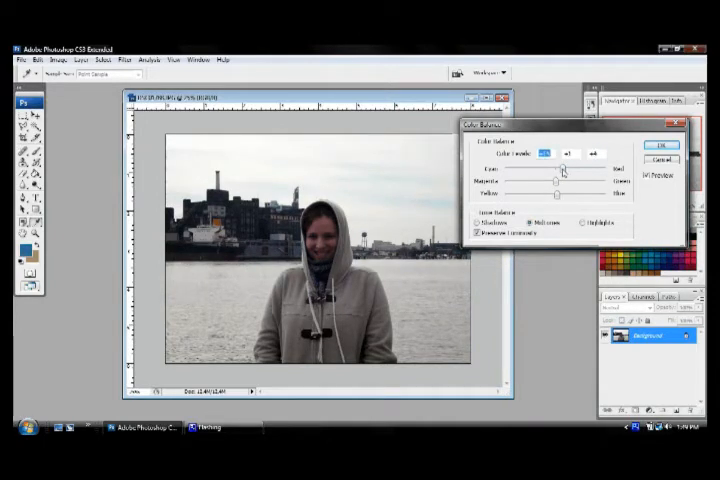
{"action": "left_click", "coordinate": [579, 222]}
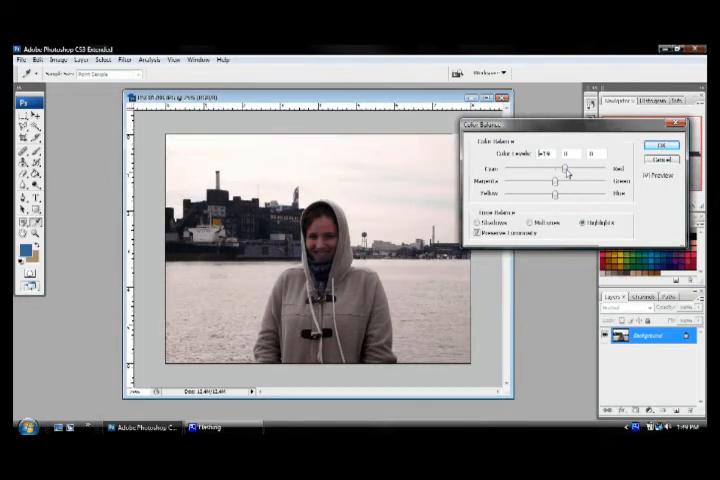
{"action": "left_click_drag", "start_coordinate": [565, 172], "coordinate": [590, 172]}
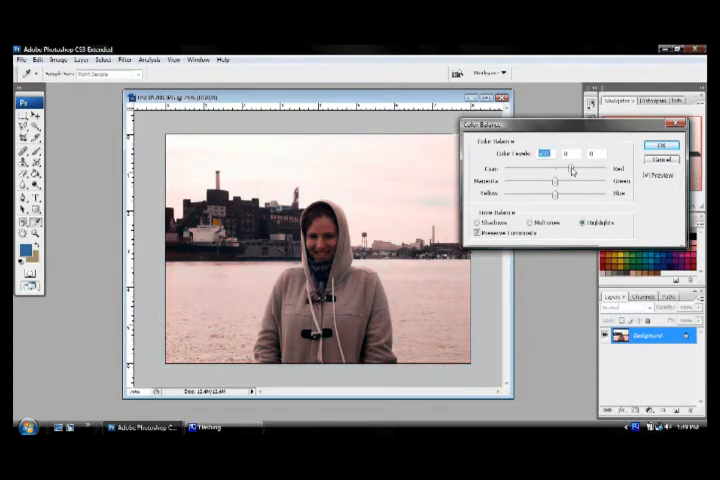
{"action": "left_click_drag", "start_coordinate": [572, 168], "coordinate": [560, 168]}
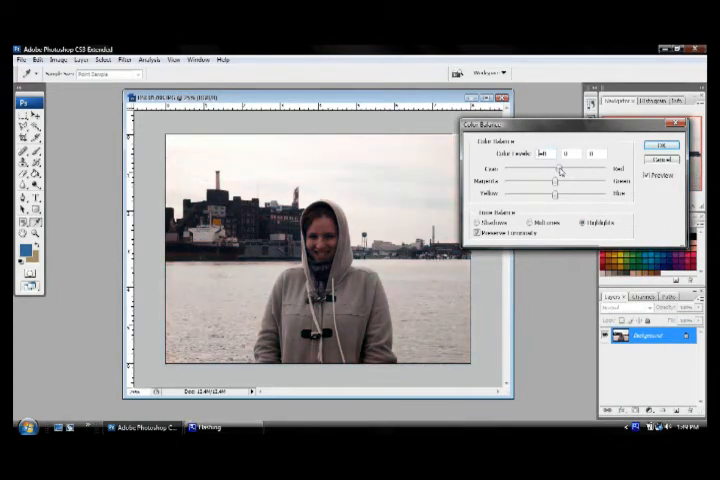
{"action": "left_click_drag", "start_coordinate": [560, 170], "coordinate": [553, 195]}
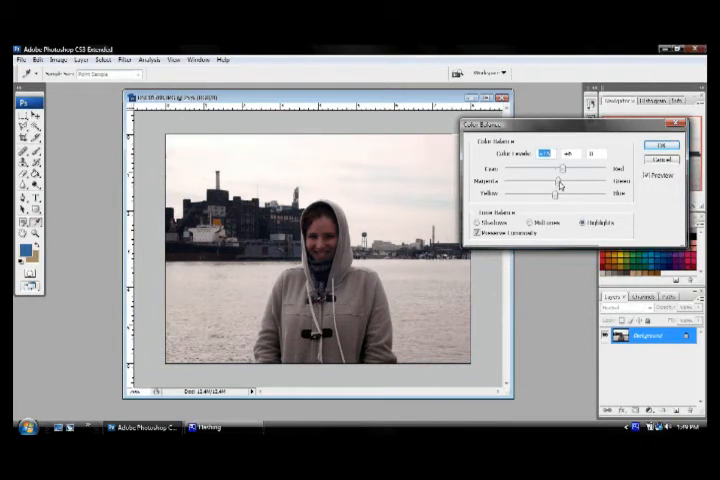
{"action": "left_click_drag", "start_coordinate": [555, 184], "coordinate": [562, 184]}
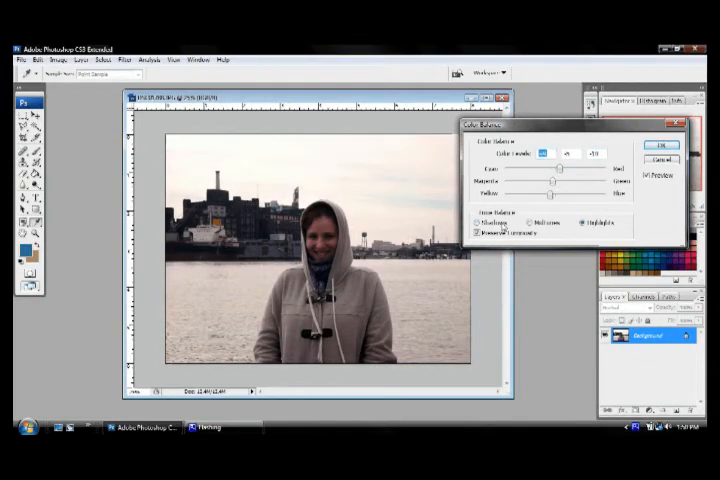
{"action": "left_click_drag", "start_coordinate": [555, 168], "coordinate": [565, 168]}
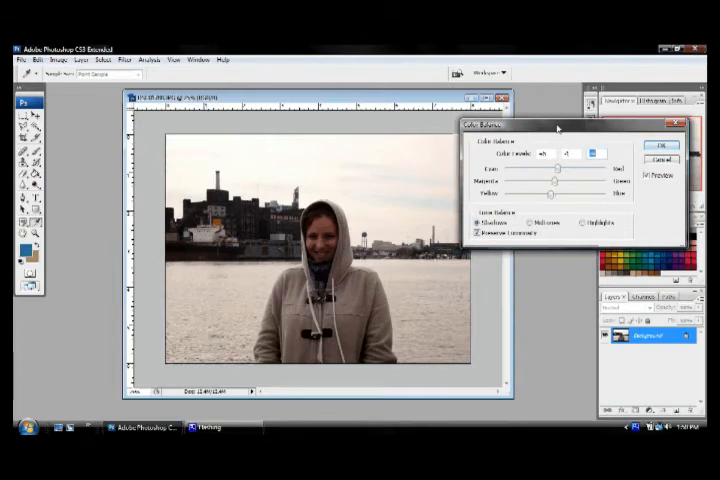
{"action": "left_click", "coordinate": [661, 145]}
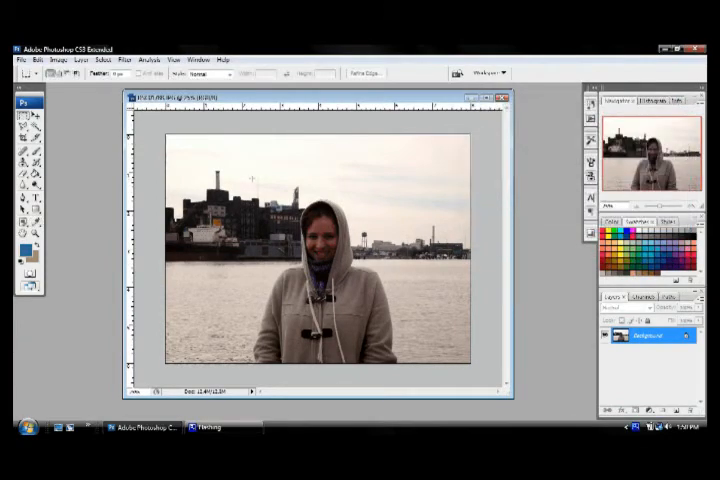
In Brightness/Contrast, test darker brightness, then settle on a slight brightness boost
{"action": "left_click", "coordinate": [58, 59]}
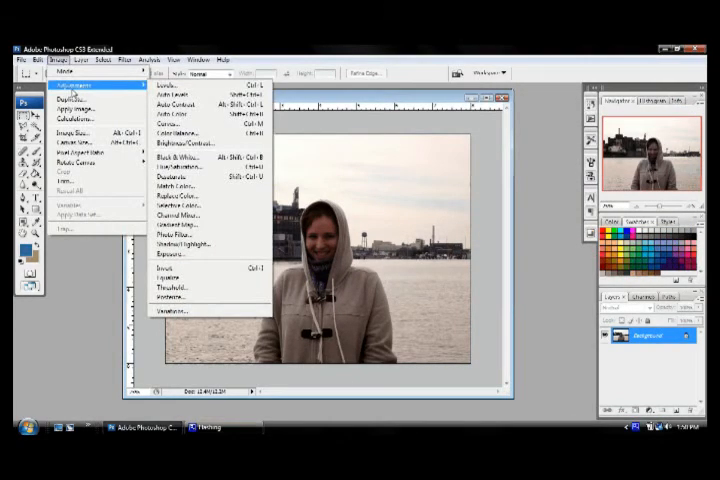
{"action": "mouse_move", "coordinate": [183, 144]}
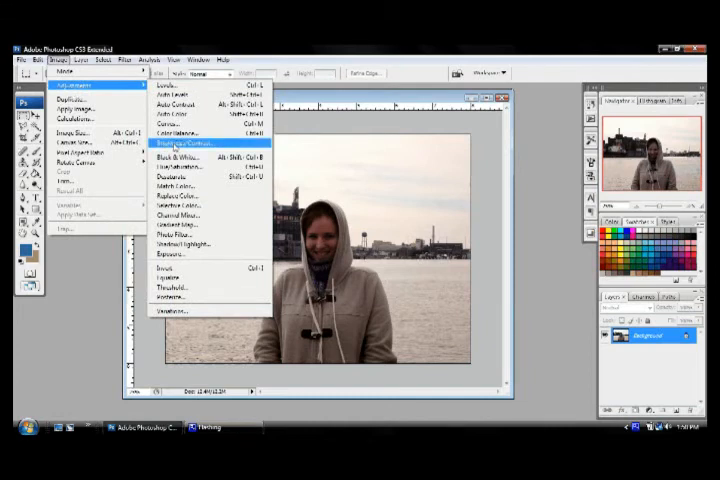
{"action": "left_click", "coordinate": [180, 143]}
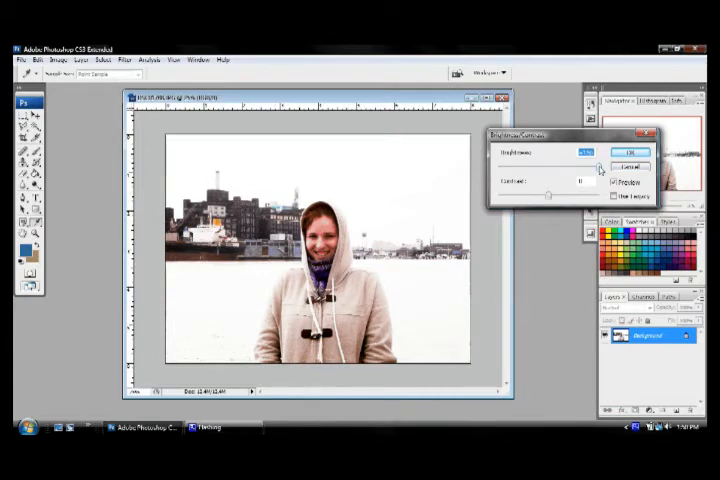
{"action": "left_click_drag", "start_coordinate": [588, 152], "coordinate": [548, 152]}
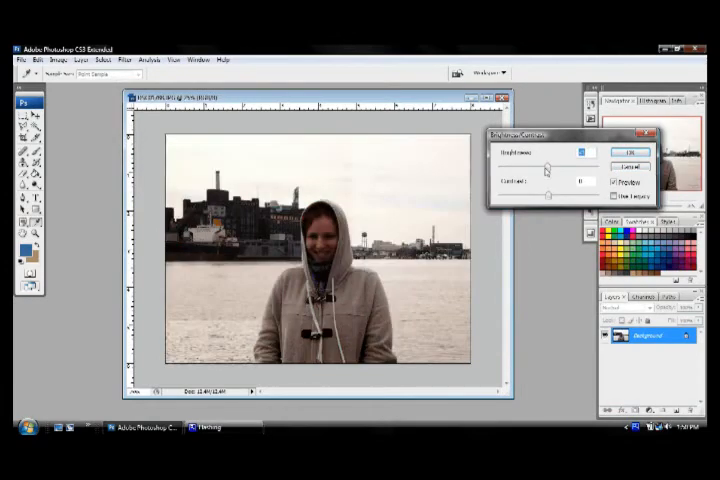
{"action": "left_click_drag", "start_coordinate": [548, 152], "coordinate": [513, 152]}
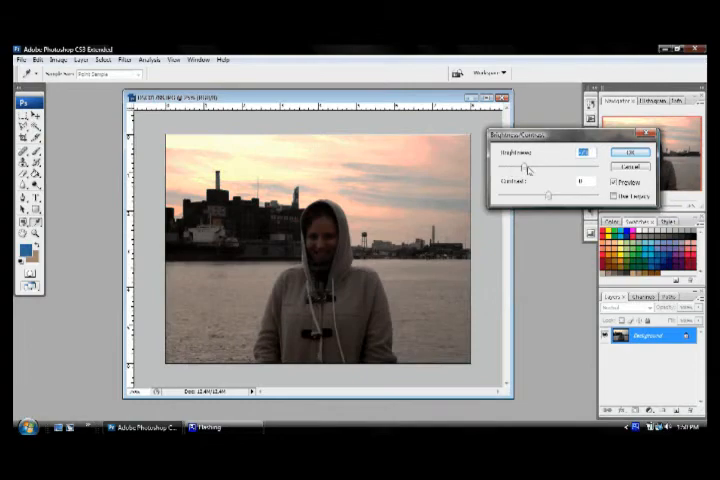
{"action": "left_click_drag", "start_coordinate": [548, 168], "coordinate": [556, 168]}
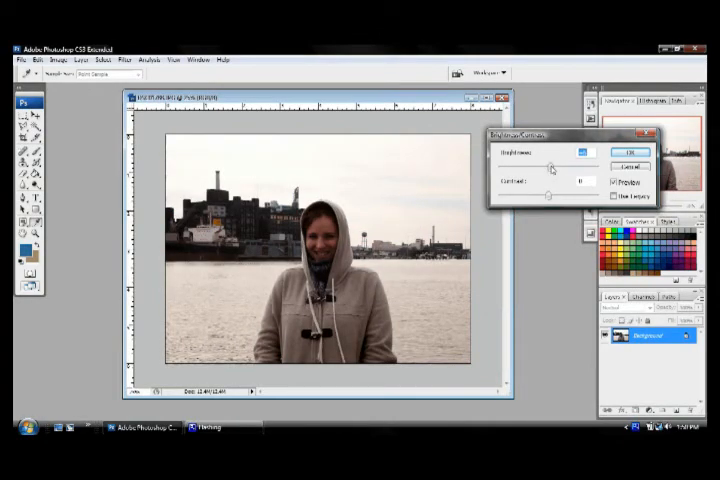
{"action": "left_click_drag", "start_coordinate": [548, 195], "coordinate": [555, 195]}
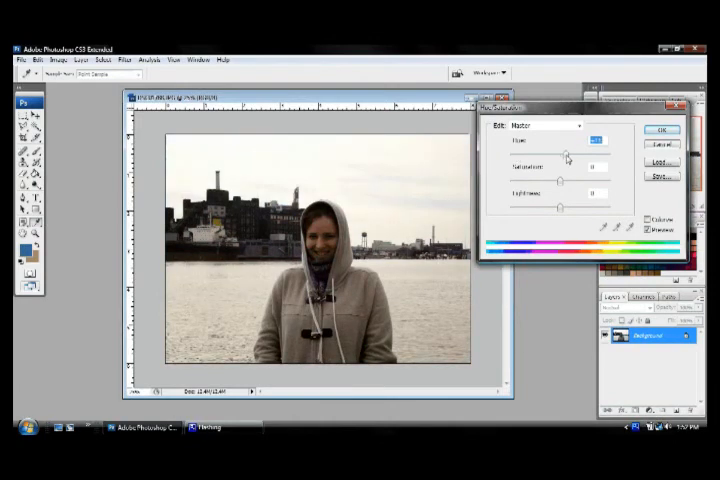
Shift hue slightly, raise saturation, and test lightness before returning it near neutral
{"action": "left_click_drag", "start_coordinate": [568, 157], "coordinate": [565, 157]}
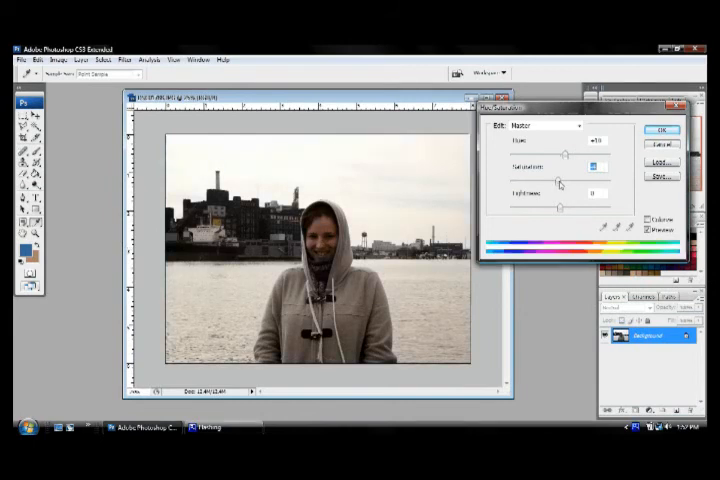
{"action": "left_click_drag", "start_coordinate": [592, 166], "coordinate": [570, 180]}
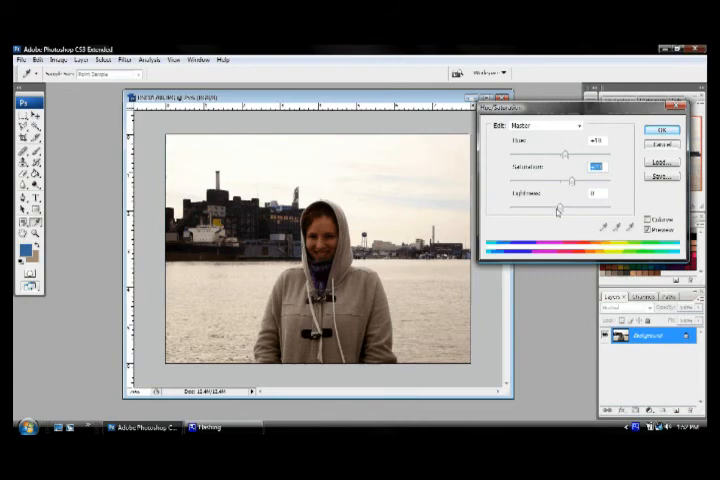
{"action": "mouse_move", "coordinate": [527, 195]}
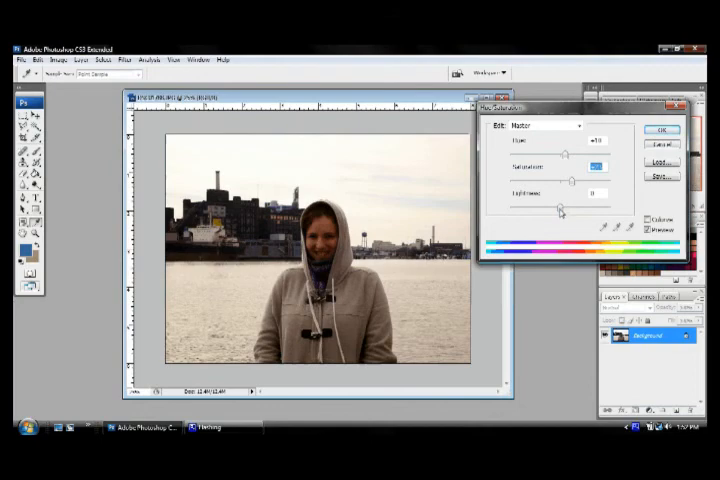
{"action": "left_click_drag", "start_coordinate": [570, 207], "coordinate": [585, 207]}
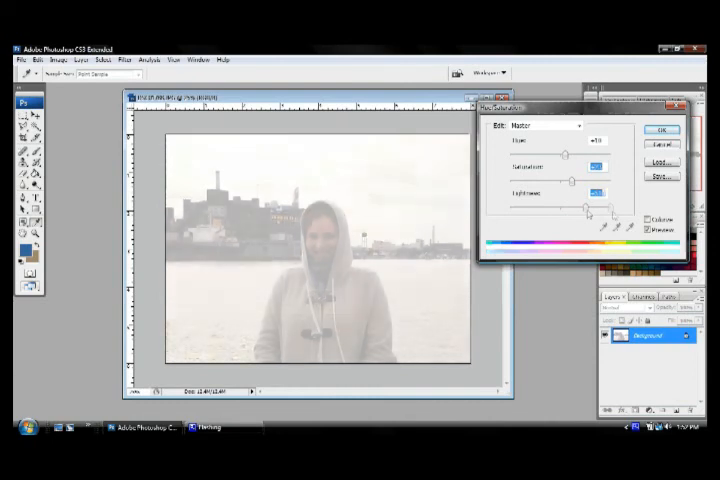
{"action": "left_click_drag", "start_coordinate": [570, 207], "coordinate": [610, 207]}
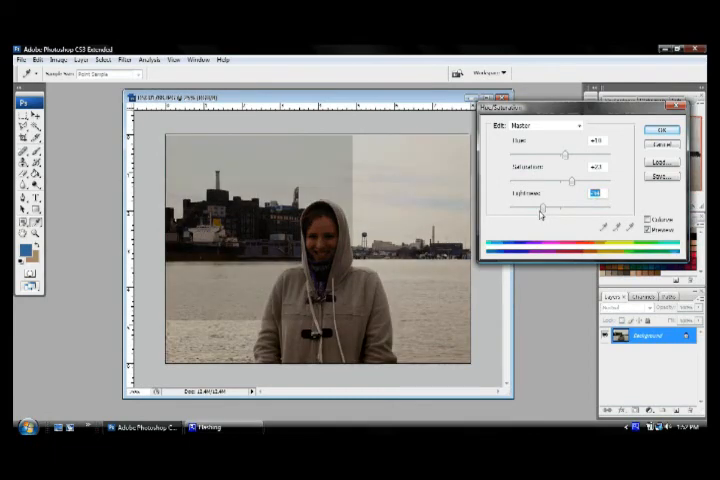
{"action": "left_click_drag", "start_coordinate": [575, 207], "coordinate": [563, 207]}
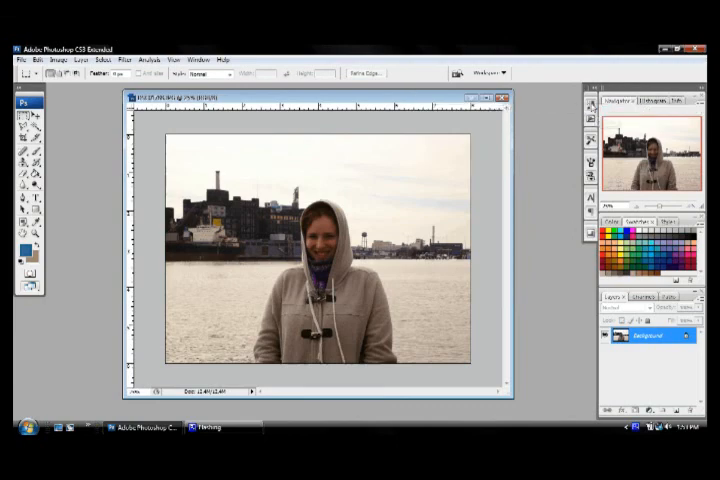
Open the Window menu to reach the History panel option
{"action": "left_click", "coordinate": [196, 58]}
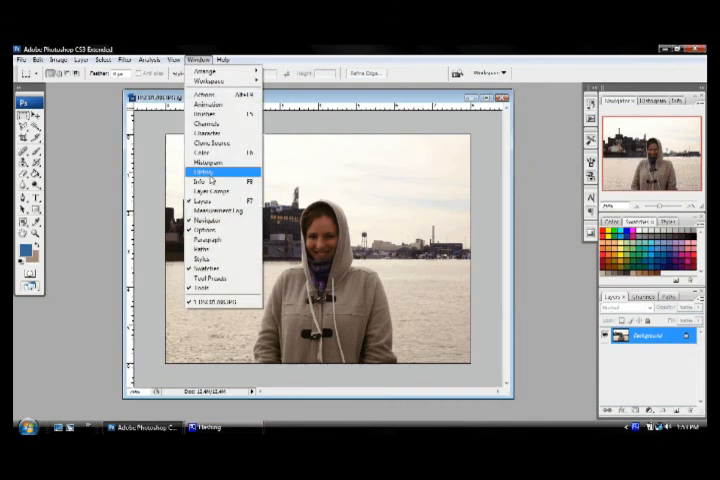